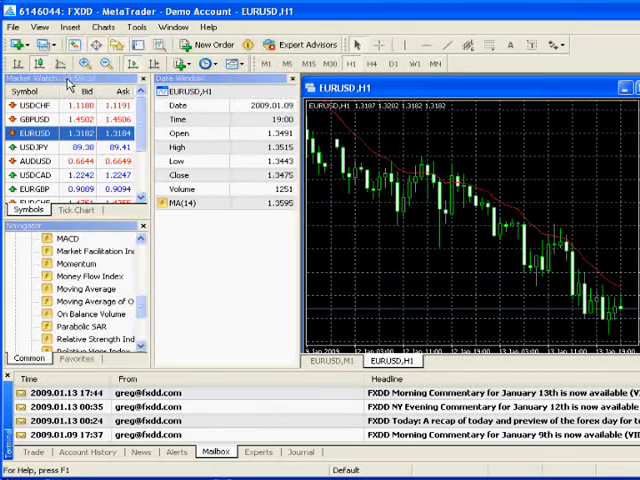
mouse_move(205, 190)
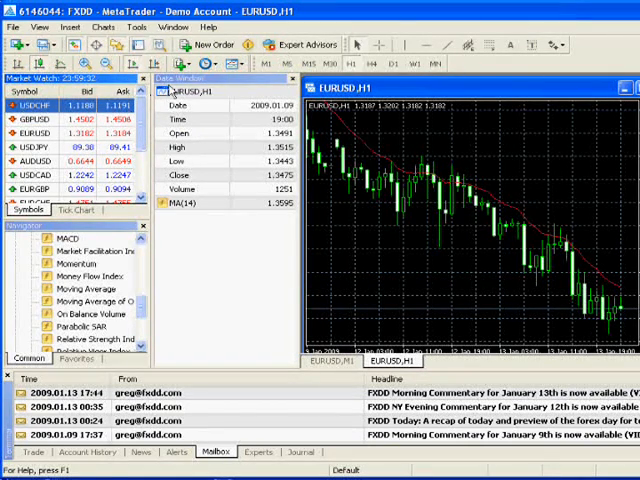
Add a Moving Average with period 21 from the Navigator onto the EURUSD H1 chart
scroll("down", 3)
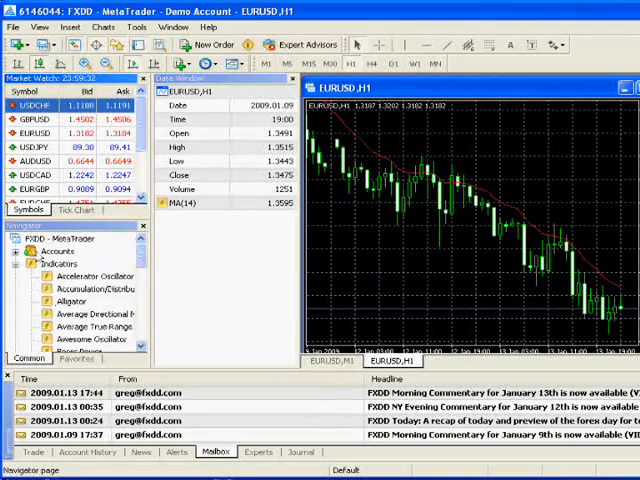
left_click(40, 264)
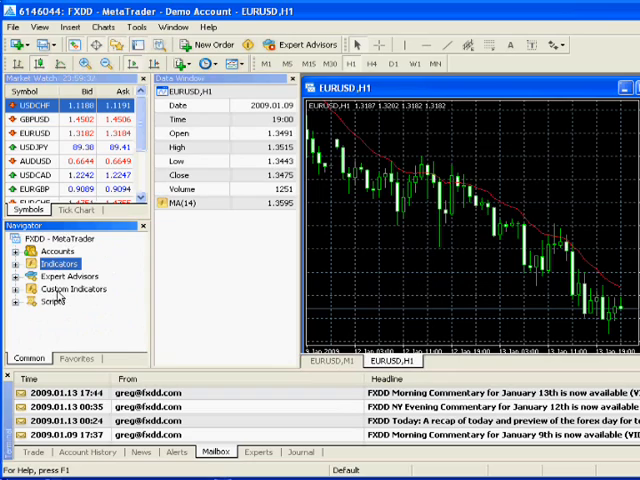
mouse_move(98, 278)
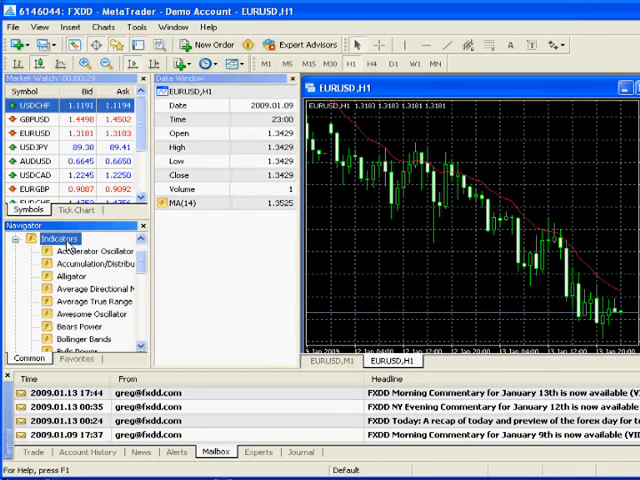
scroll("down", 3)
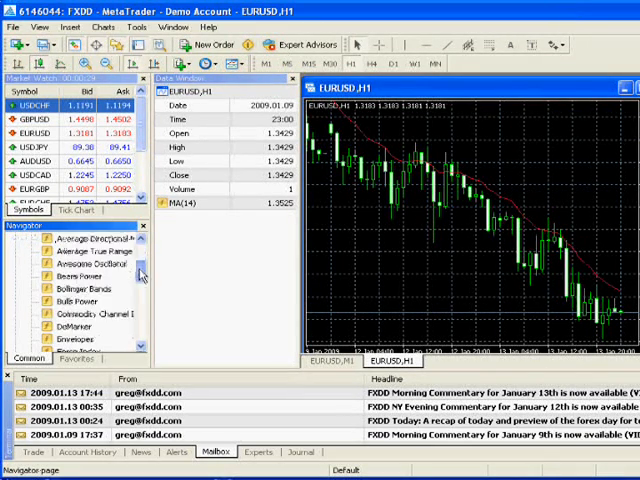
scroll("down", 3)
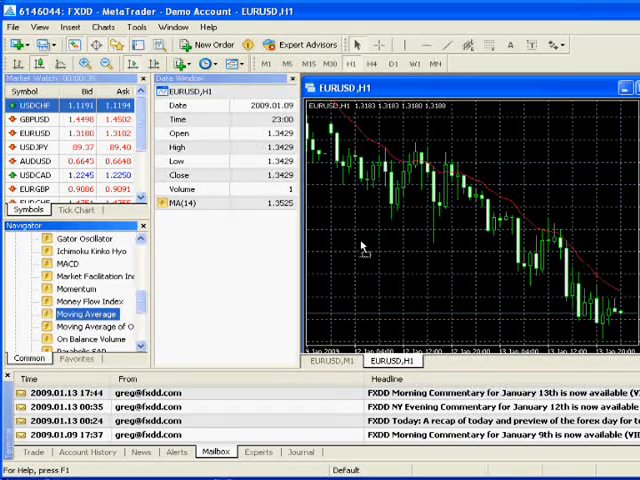
double_click(88, 314)
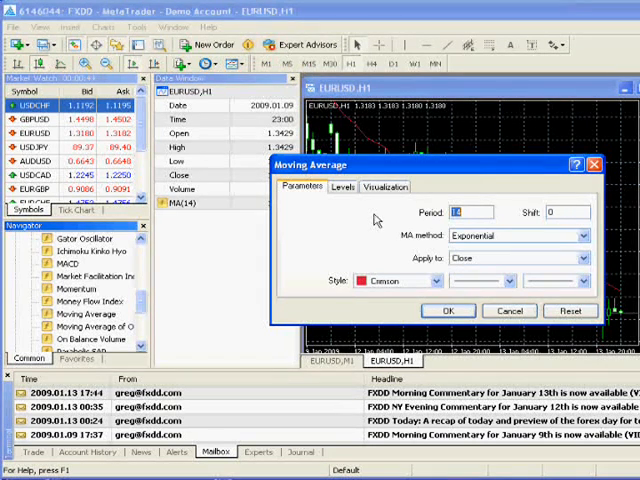
type("21")
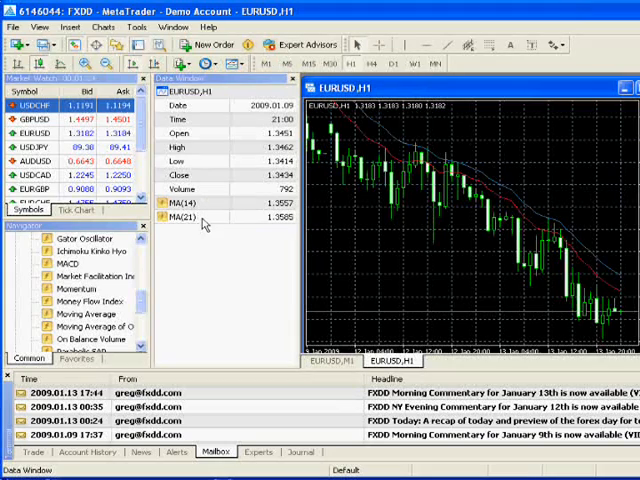
mouse_move(590, 275)
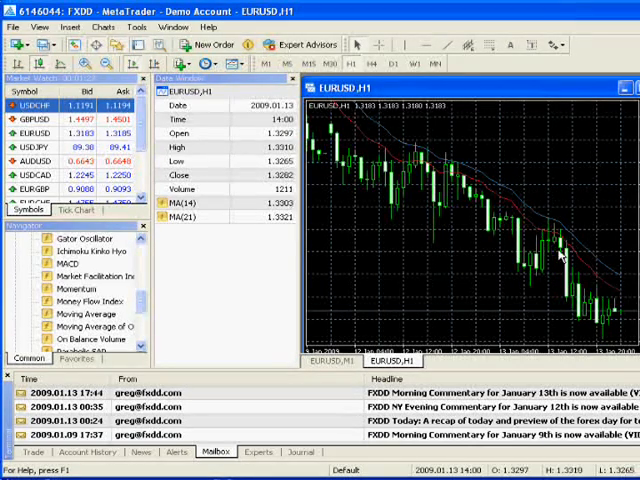
mouse_move(520, 287)
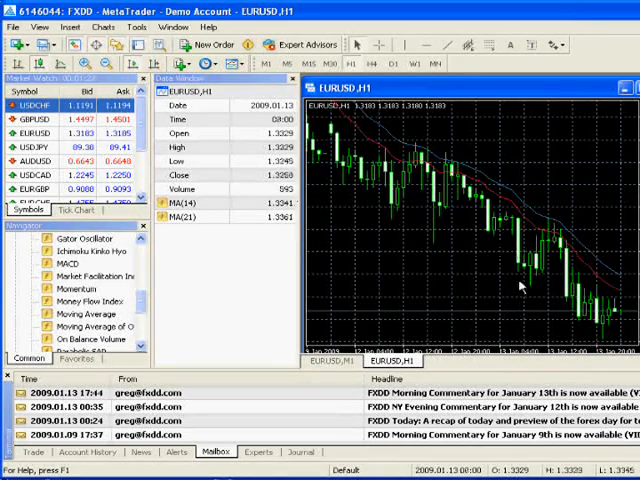
mouse_move(471, 248)
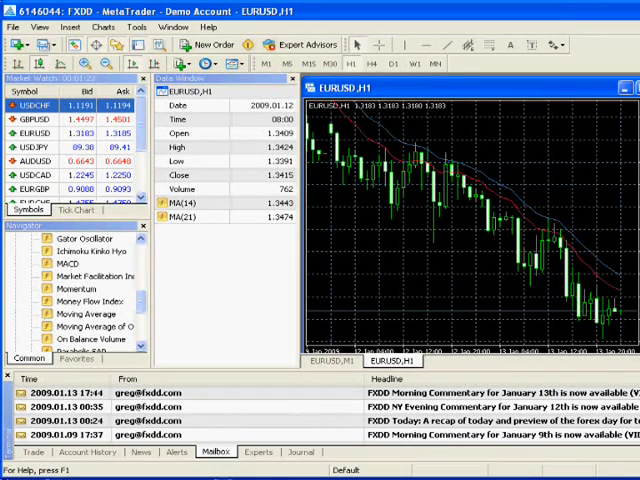
Show the Trade view with account balance, equity and free margin
left_click(32, 452)
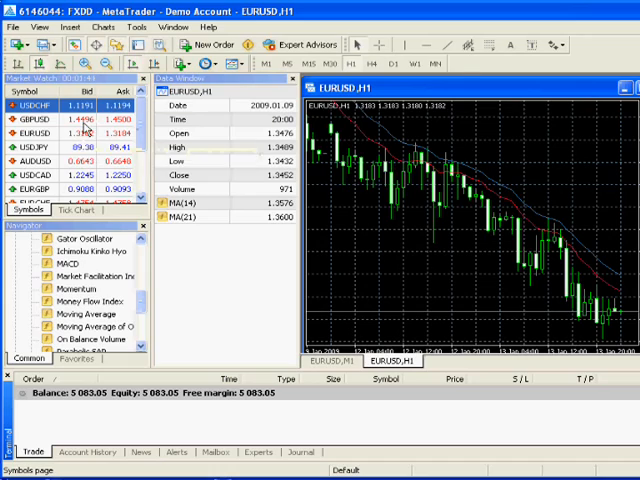
Place a 0.10-lot market sell order on EURUSD, filled at 1.3182, and confirm it
left_click(211, 44)
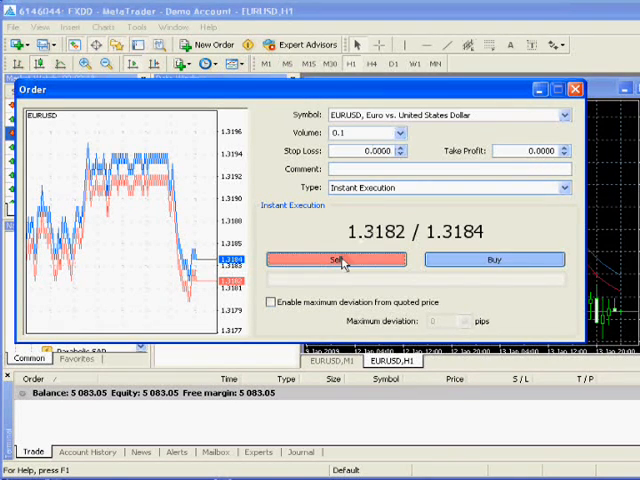
left_click(336, 259)
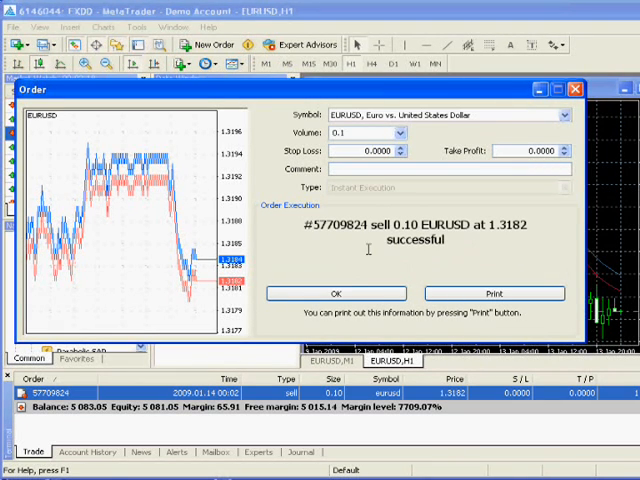
double_click(505, 224)
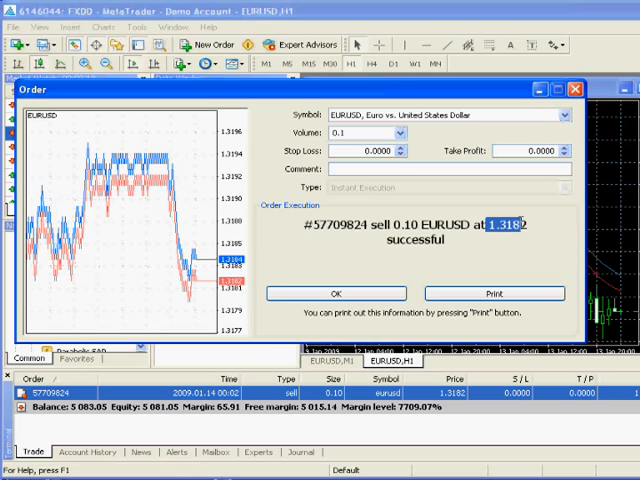
left_click(336, 293)
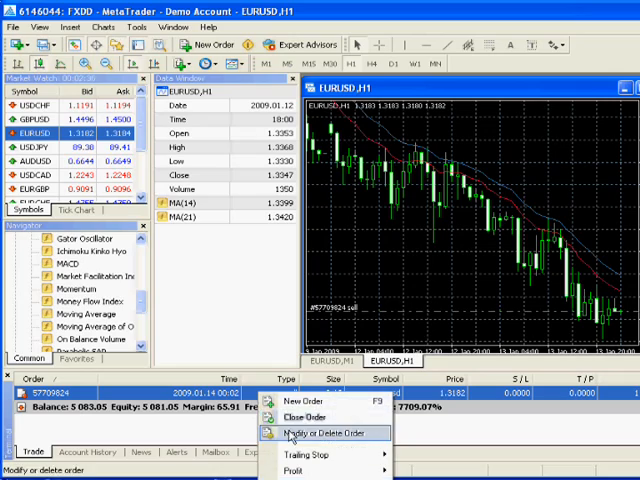
Modify the open EURUSD sell order to a stop loss of 1.3240 and confirm
left_click(316, 432)
type("1.3240")
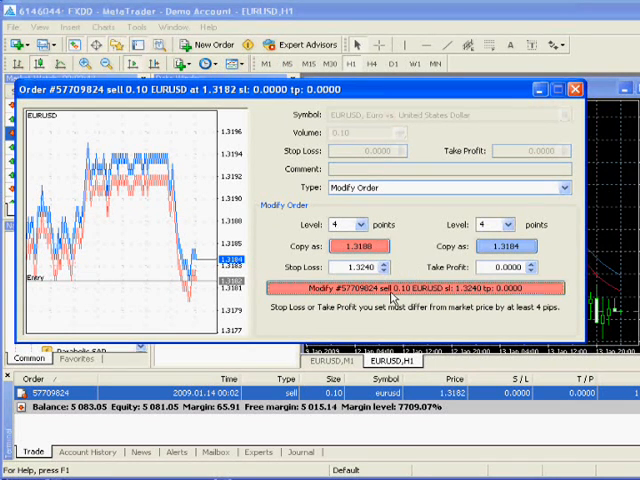
left_click(418, 288)
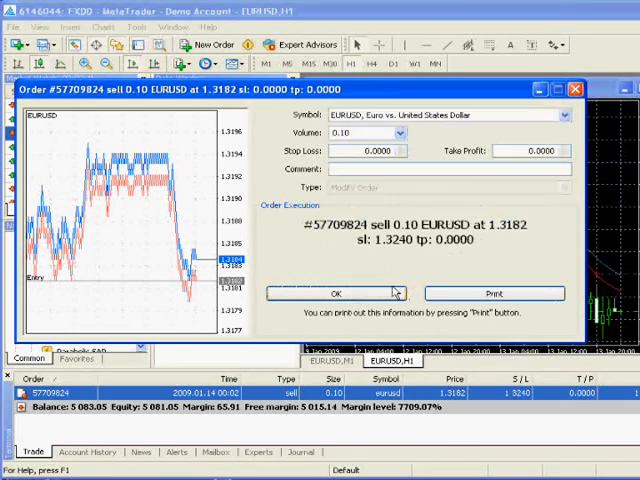
left_click(336, 293)
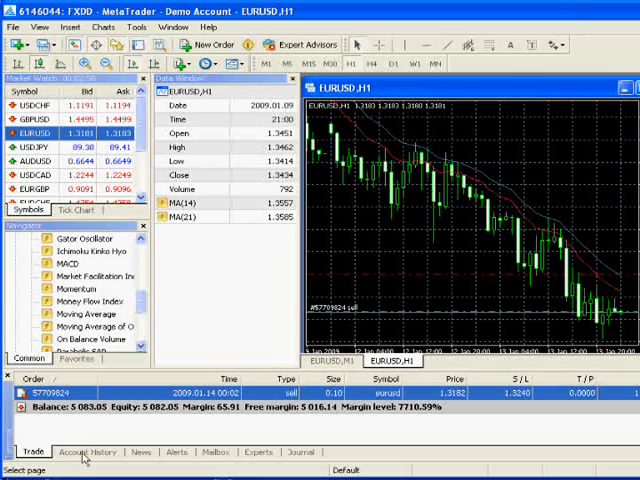
Review Account History, News, Alerts, Mailbox, Experts, ending on the Journal log of the 1.3240 stop loss change
left_click(92, 452)
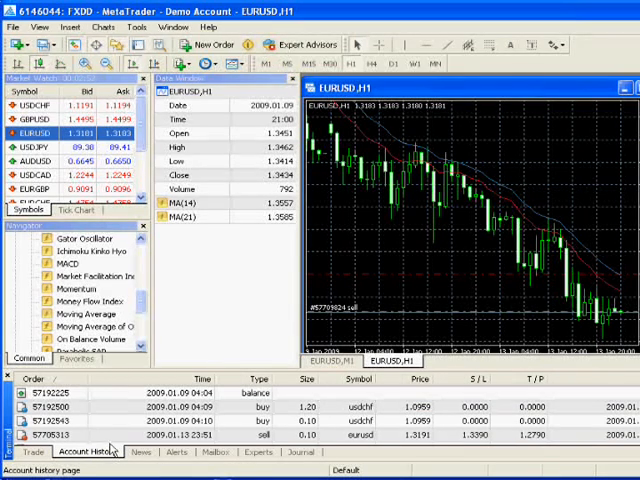
left_click(140, 452)
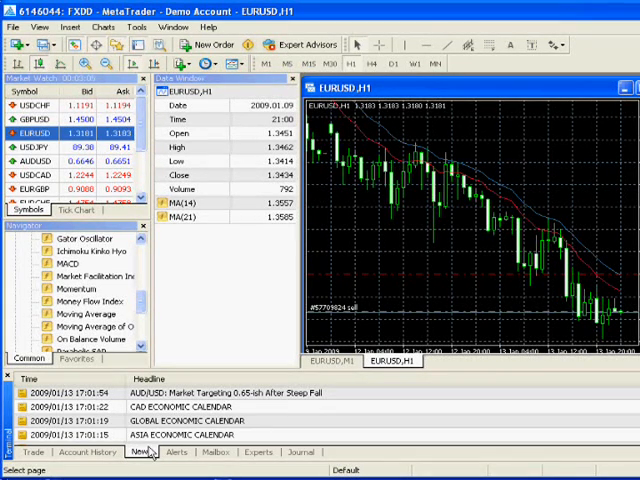
left_click(176, 452)
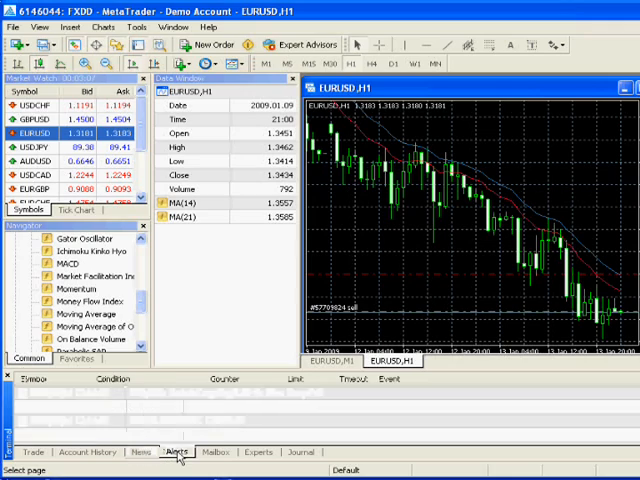
left_click(216, 452)
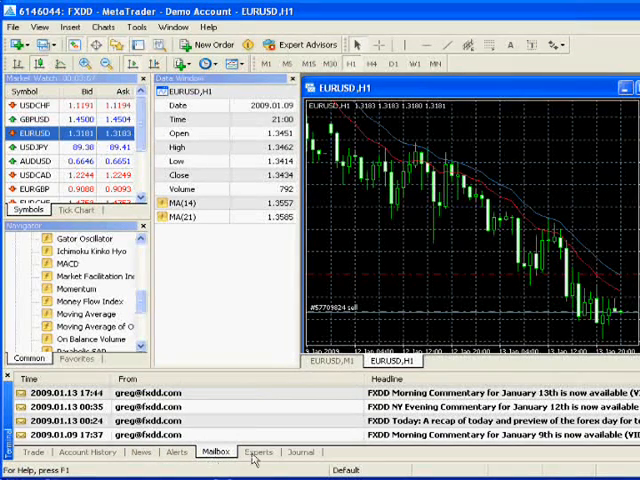
left_click(258, 452)
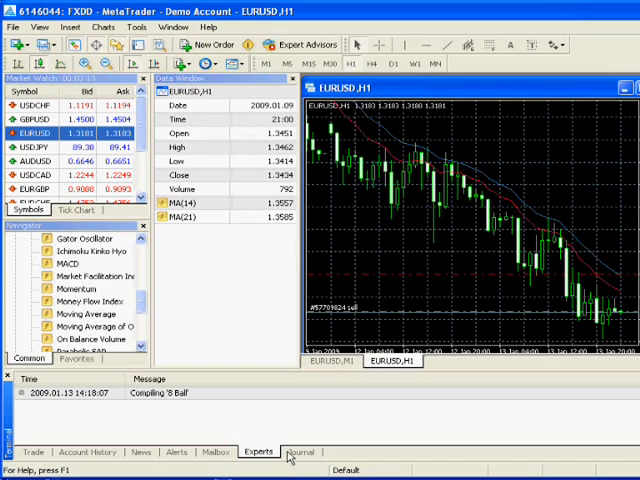
left_click(300, 452)
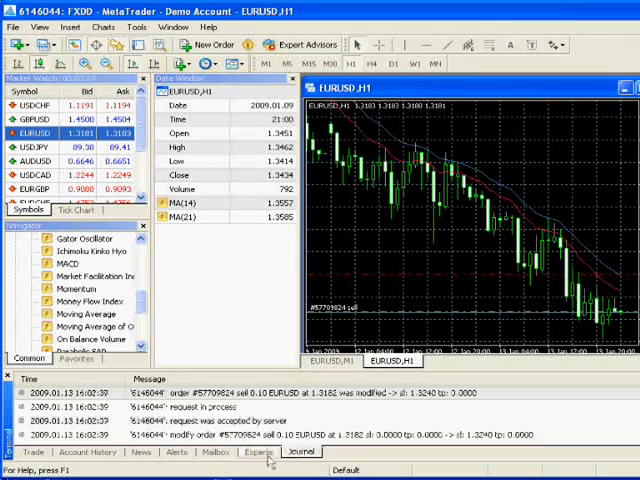
mouse_move(224, 231)
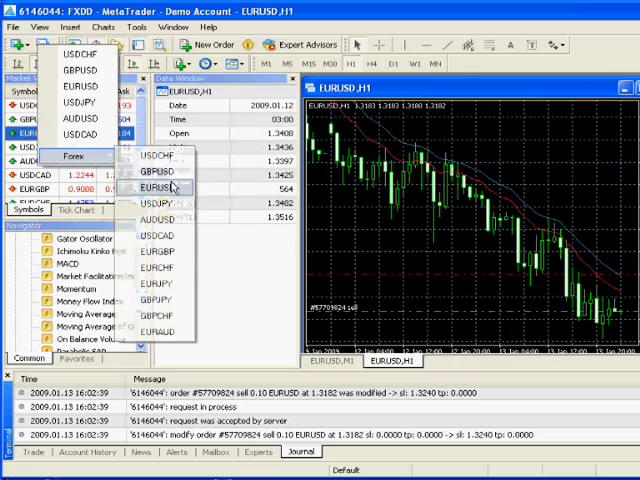
mouse_move(160, 203)
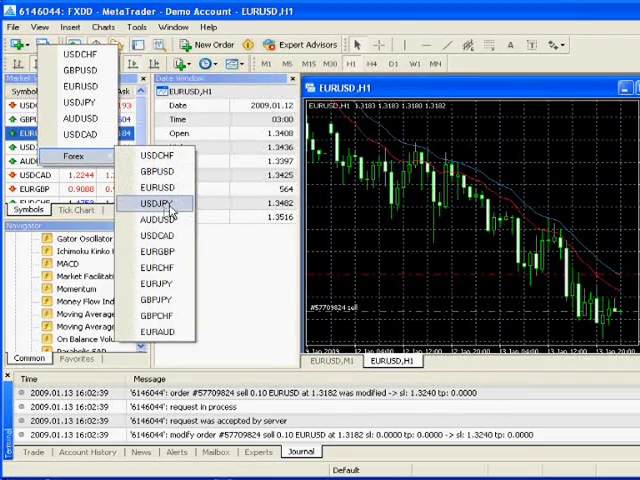
Create a new USDJPY H1 chart window from the Forex symbols
left_click(157, 204)
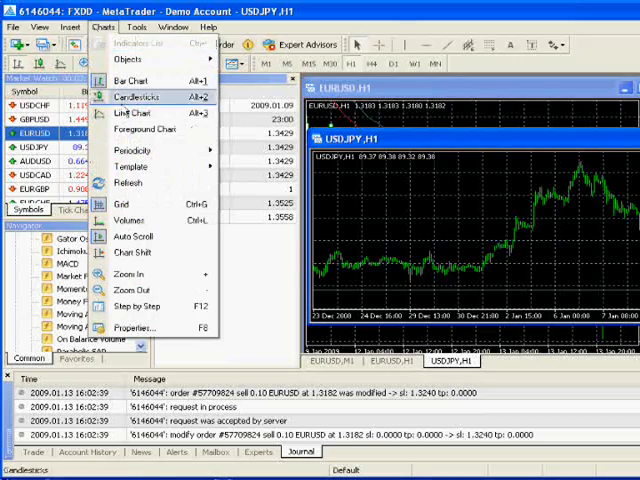
Switch the USDJPY chart to 5-minute bars, then to the M15 timeframe
left_click(133, 150)
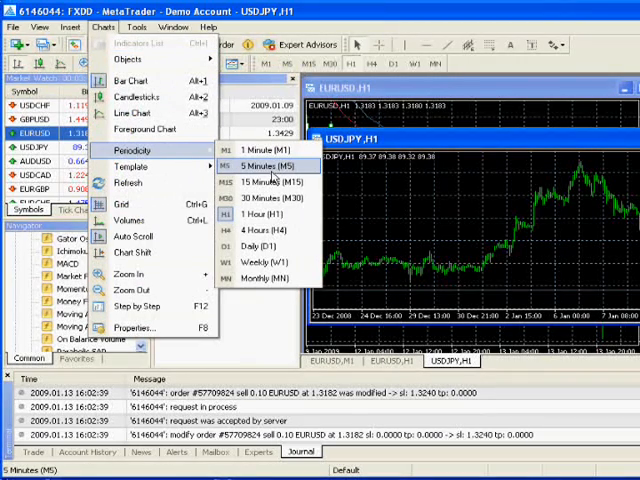
left_click(265, 165)
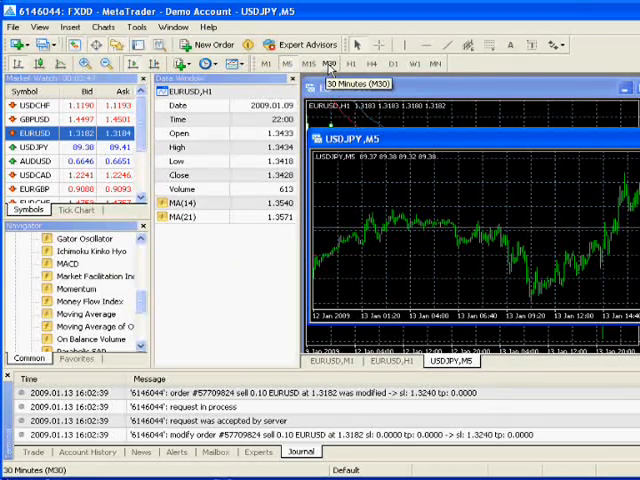
left_click(313, 63)
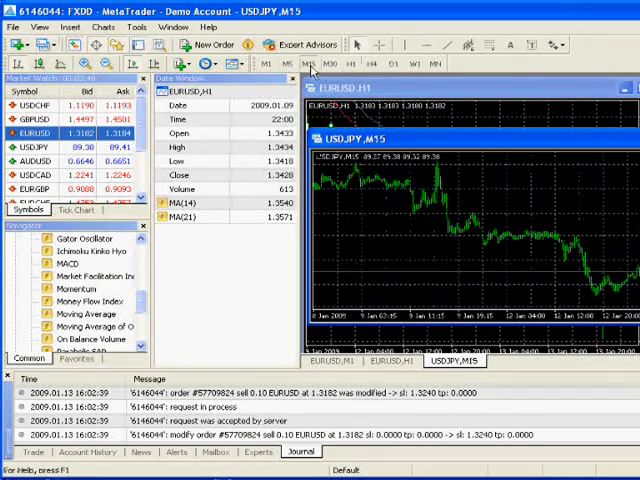